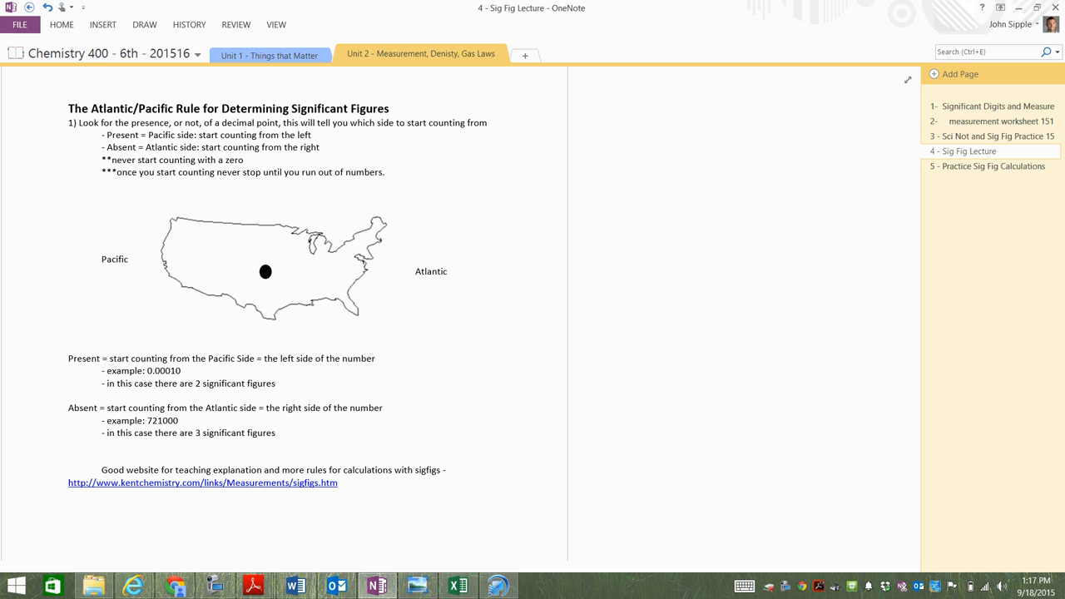
Ink an arrow and 'Present' under Pacific, then 'Absent' under Atlantic on the map.
left_click_drag(92, 286, 100, 313)
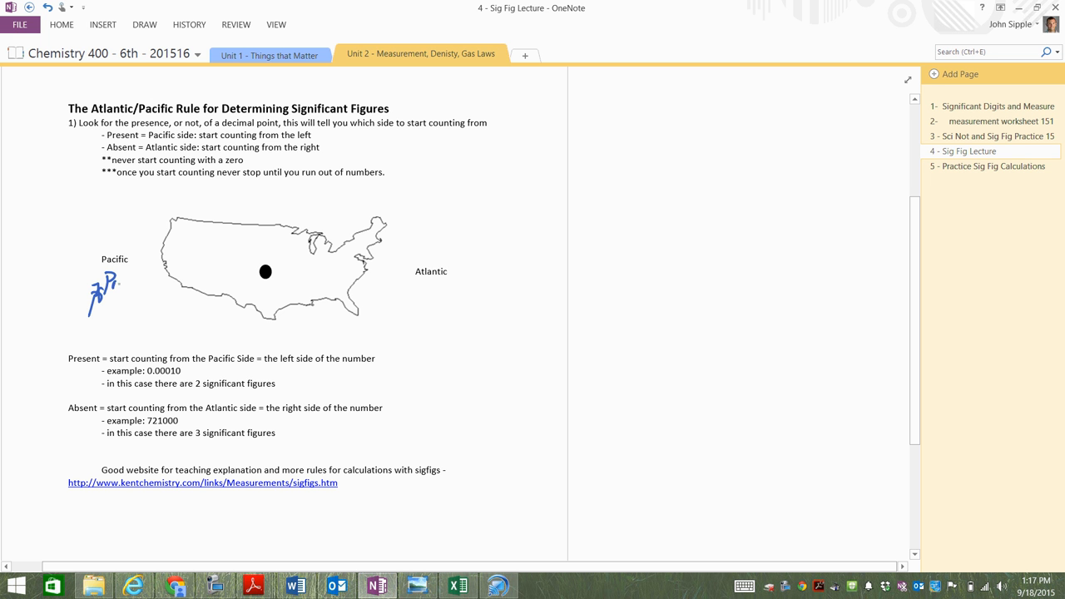
left_click_drag(92, 283, 149, 283)
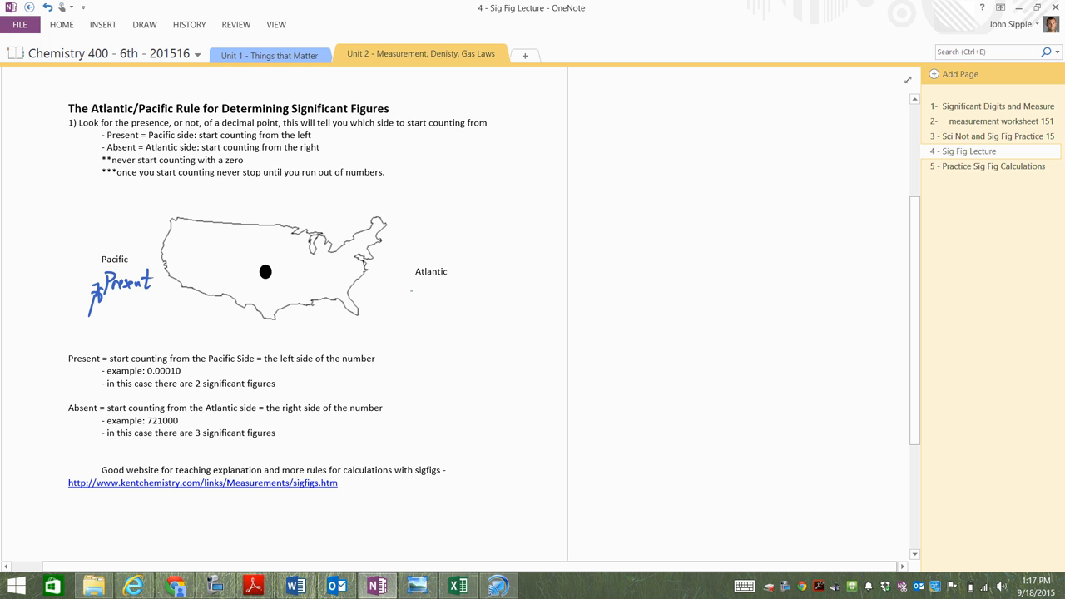
left_click_drag(406, 296, 429, 283)
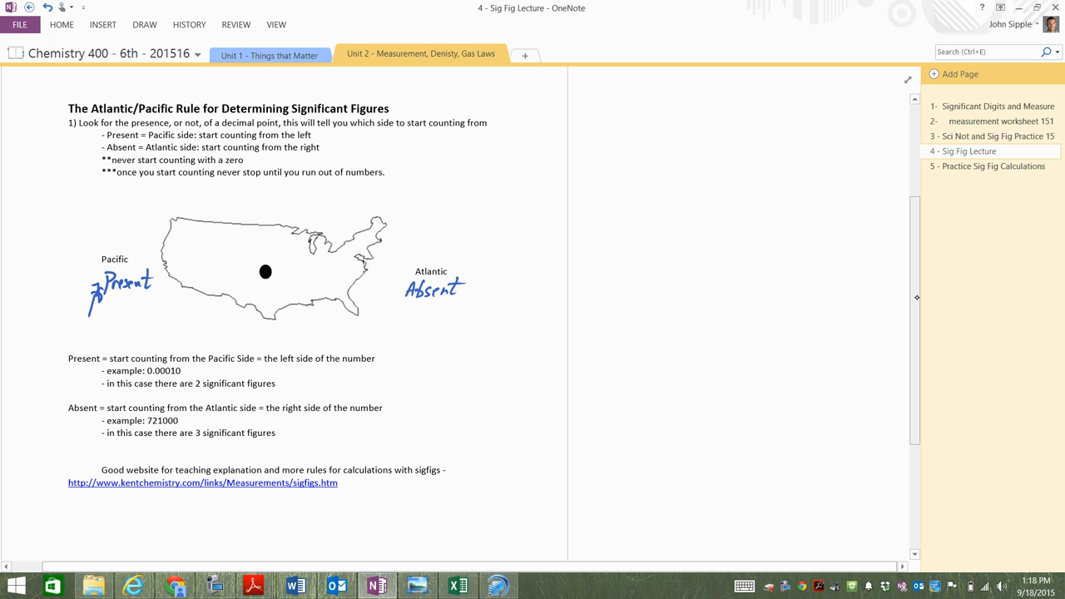
Scroll down to the examples 0.00010 and 721000 to underline their significant digits.
scroll("down", 3)
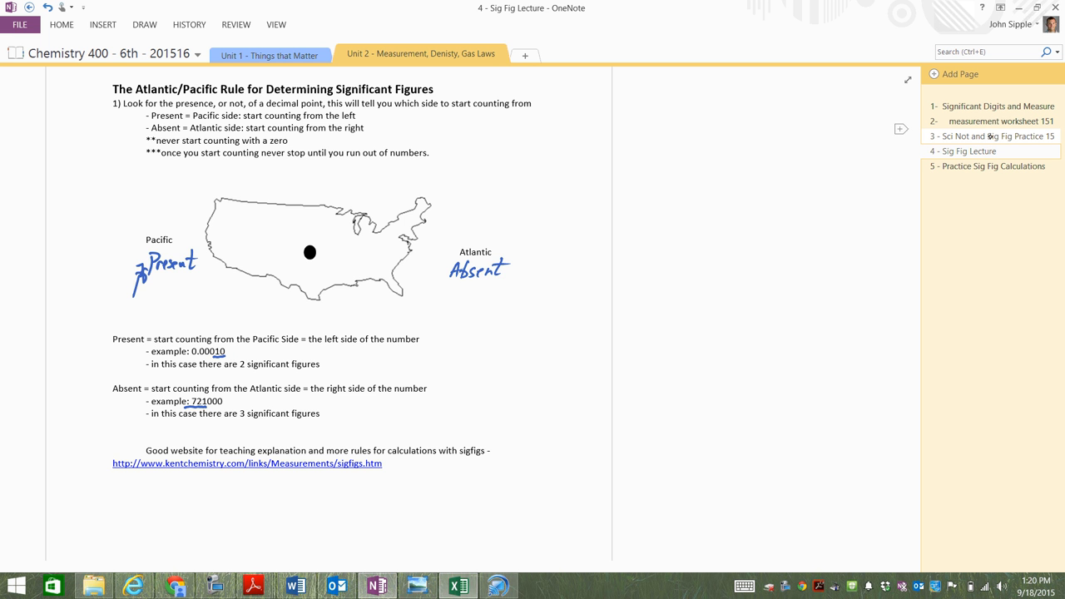
Switch to the Sci Not and Sig Fig Practice page and scroll to More Sig Fig Practice.
left_click(998, 136)
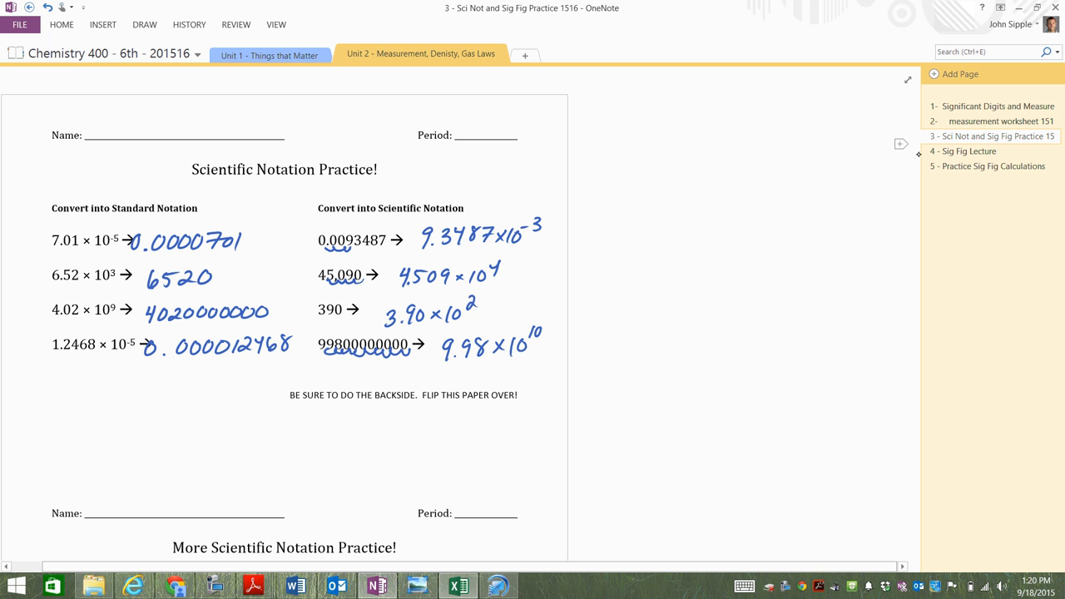
scroll("down", 3)
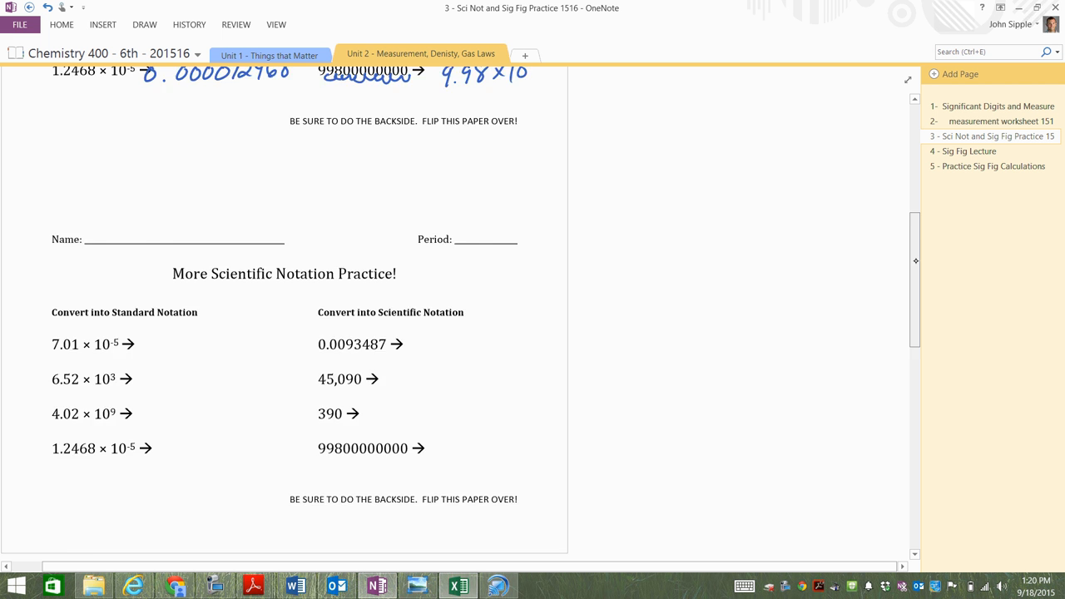
scroll("down", 3)
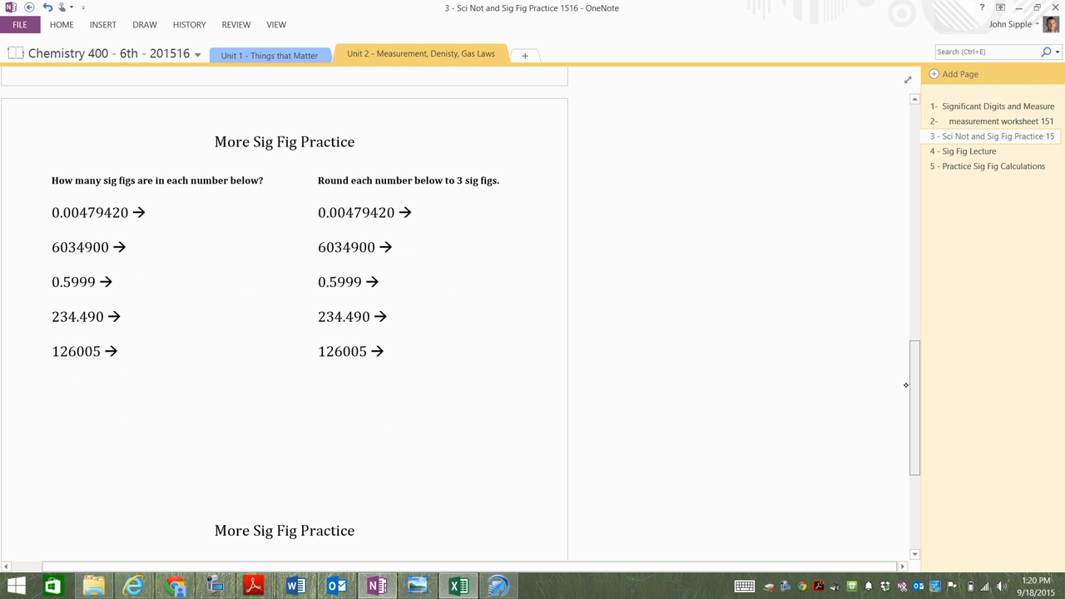
scroll("down", 3)
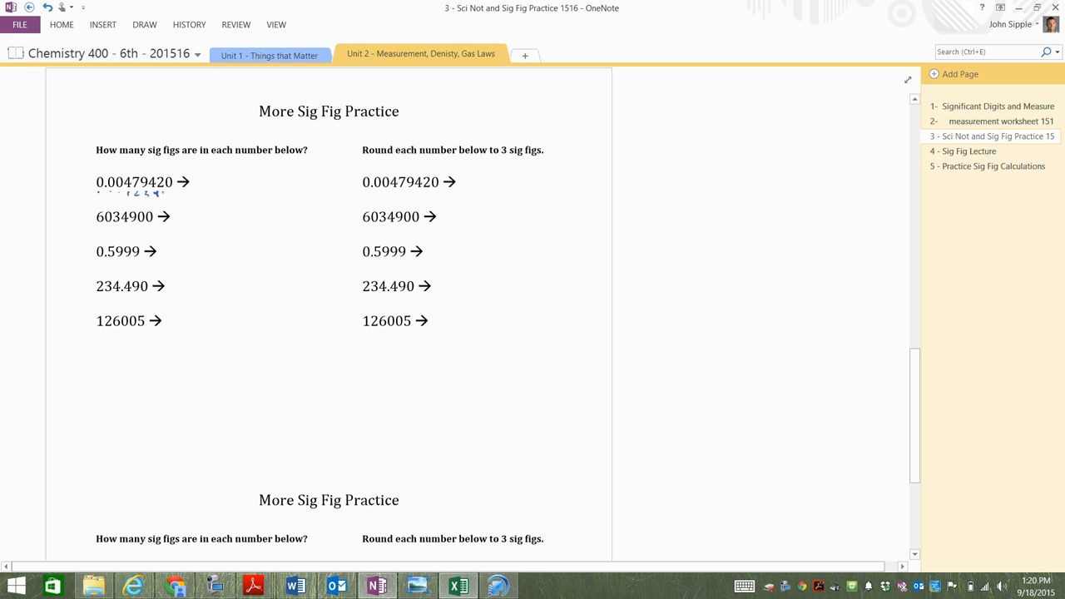
Ink sig-fig counts beside 0.00479420, 6034900 (5), 0.5999 (4) and 126005 (6).
left_click_drag(213, 170, 220, 196)
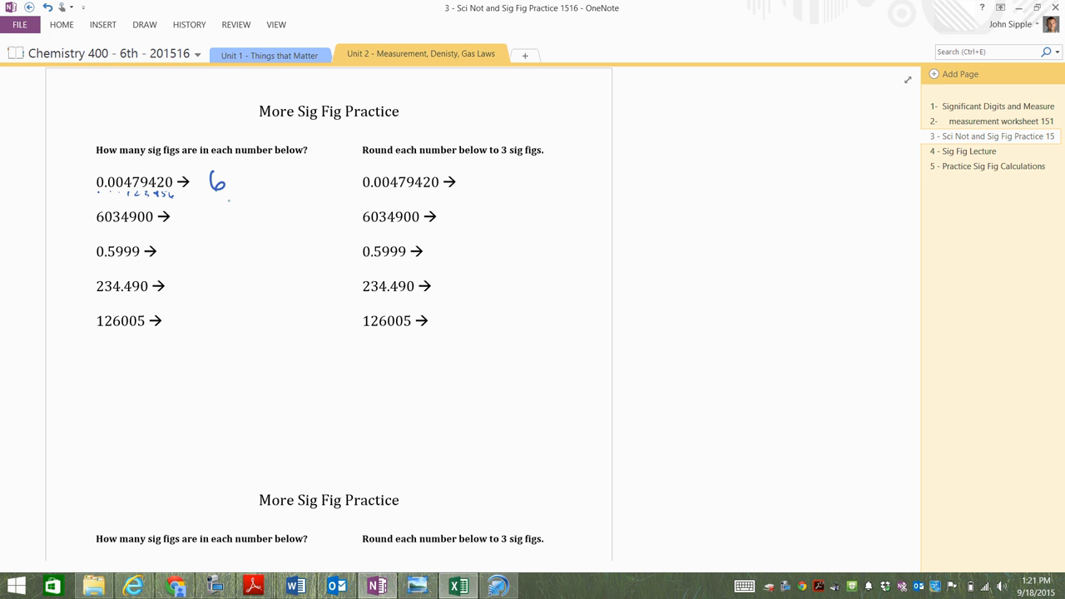
left_click_drag(184, 208, 198, 230)
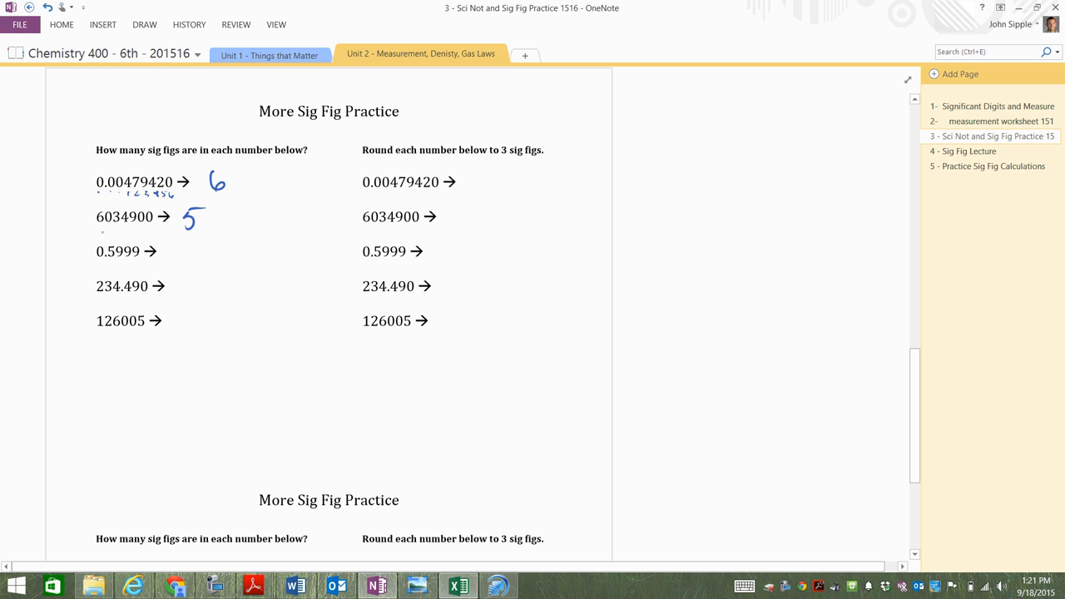
left_click_drag(96, 229, 136, 230)
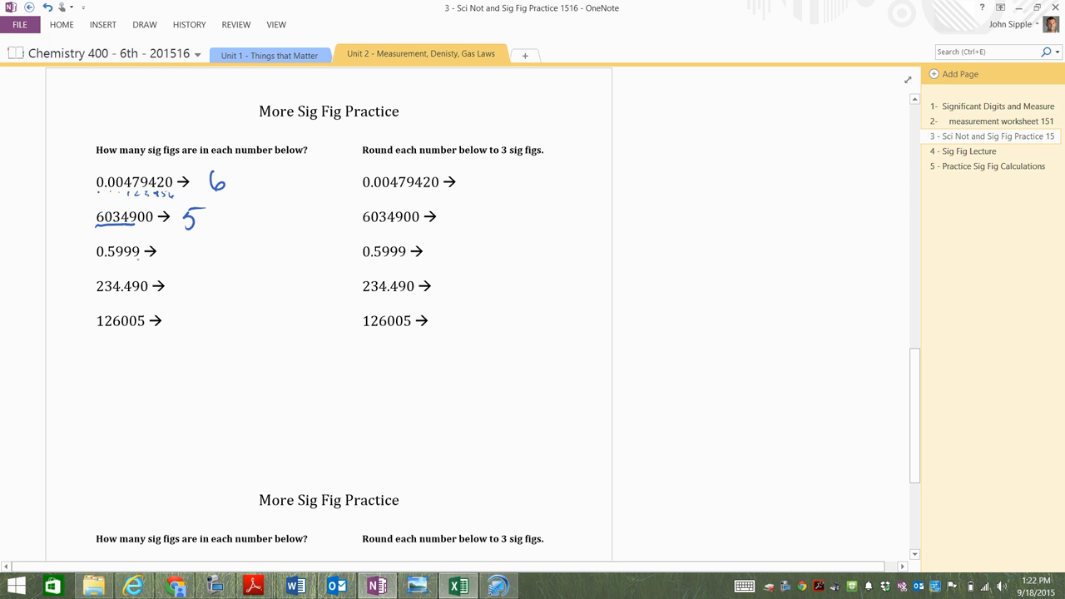
left_click_drag(166, 241, 174, 263)
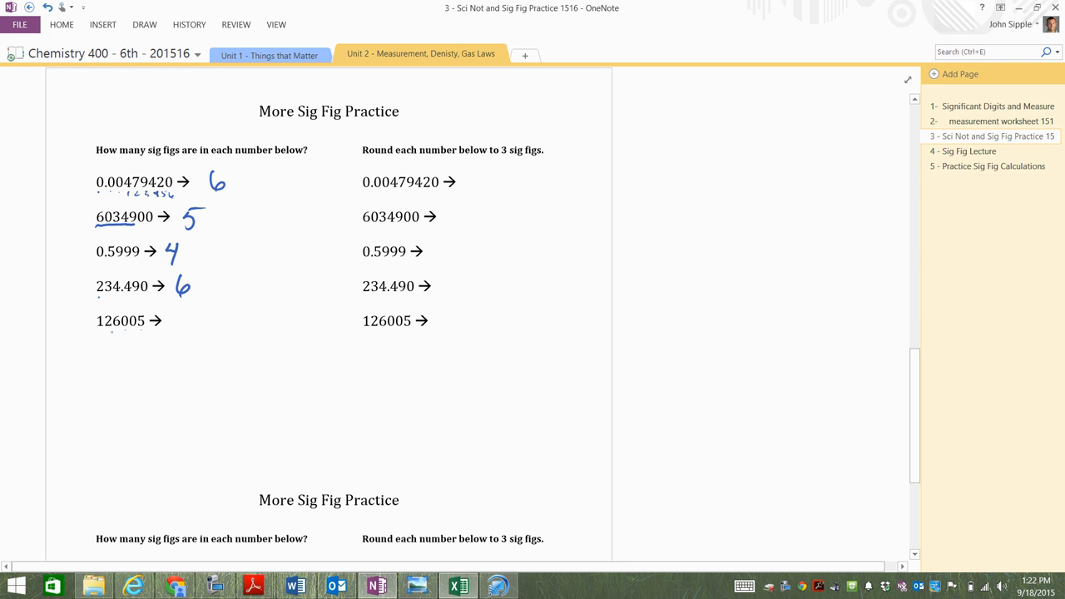
left_click_drag(173, 316, 176, 326)
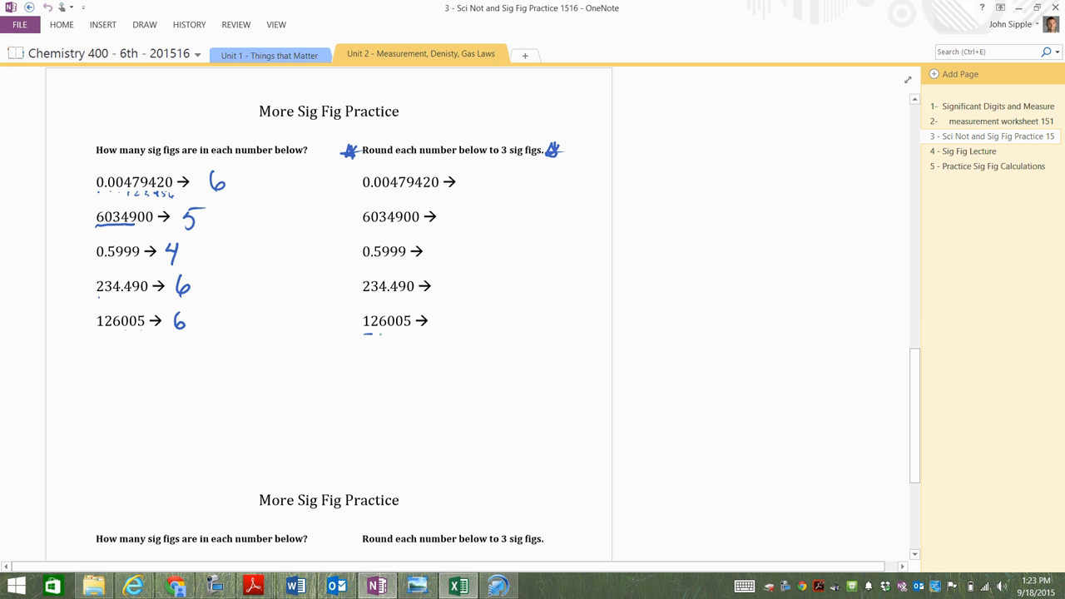
Circle 126005 in the Round to 3 sig figs column.
left_click_drag(358, 324, 416, 324)
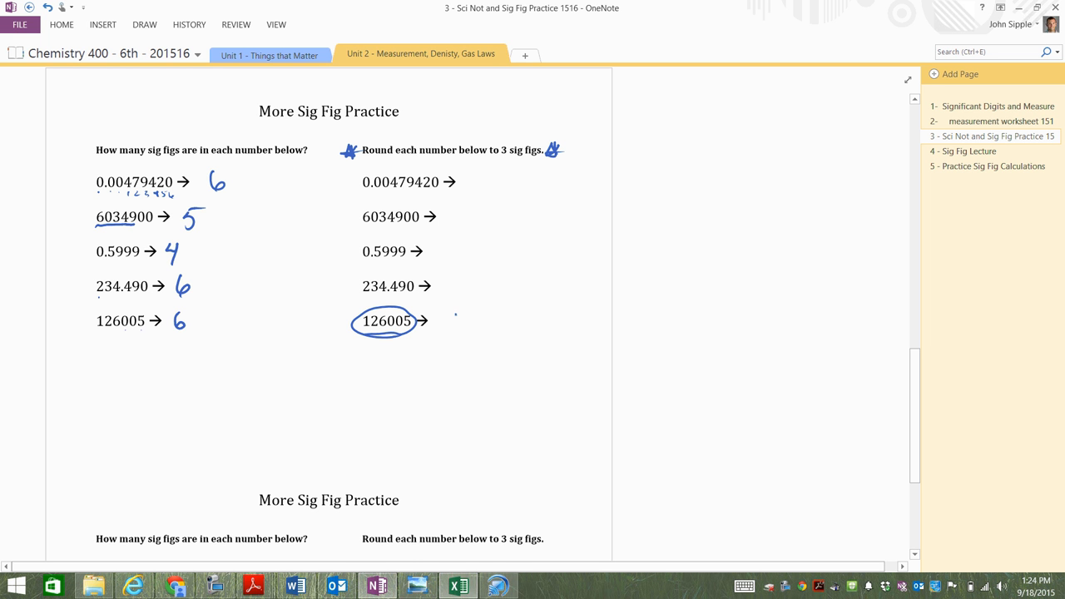
Handwrite 126000 or 1.26×10^5 beside the circled 126005.
left_click_drag(449, 324, 499, 319)
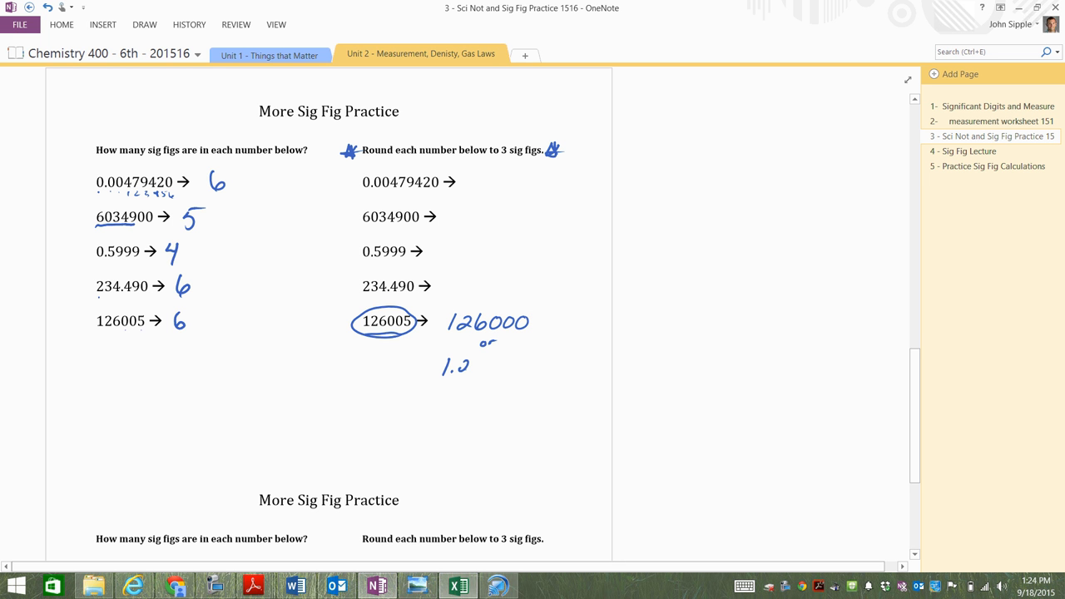
left_click_drag(453, 369, 519, 369)
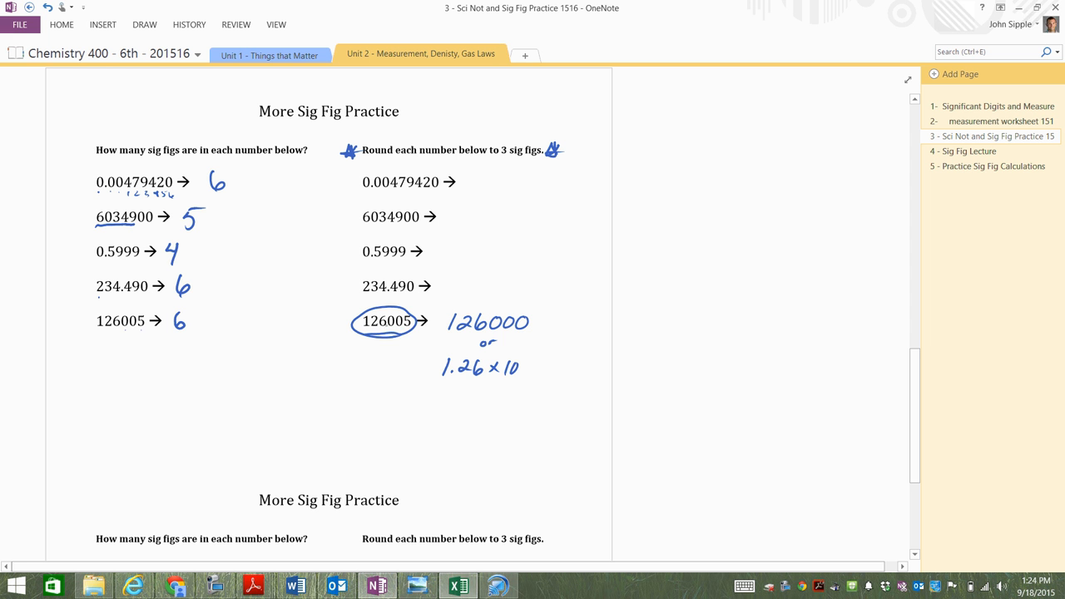
left_click_drag(522, 366, 529, 353)
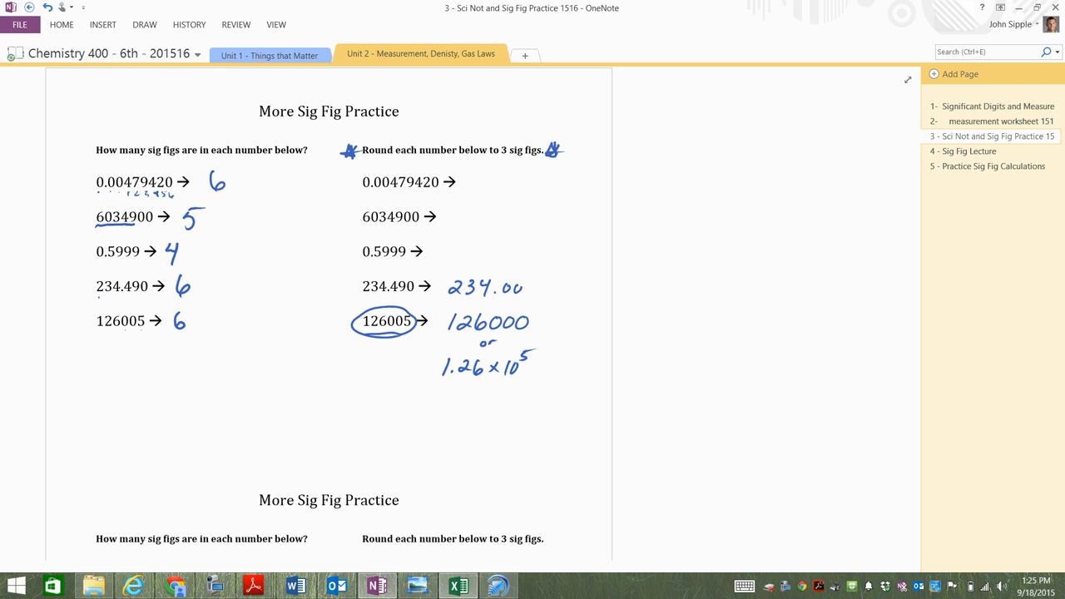
Scroll through the rounding column, then return to the Sig Fig Lecture page.
scroll("down", 3)
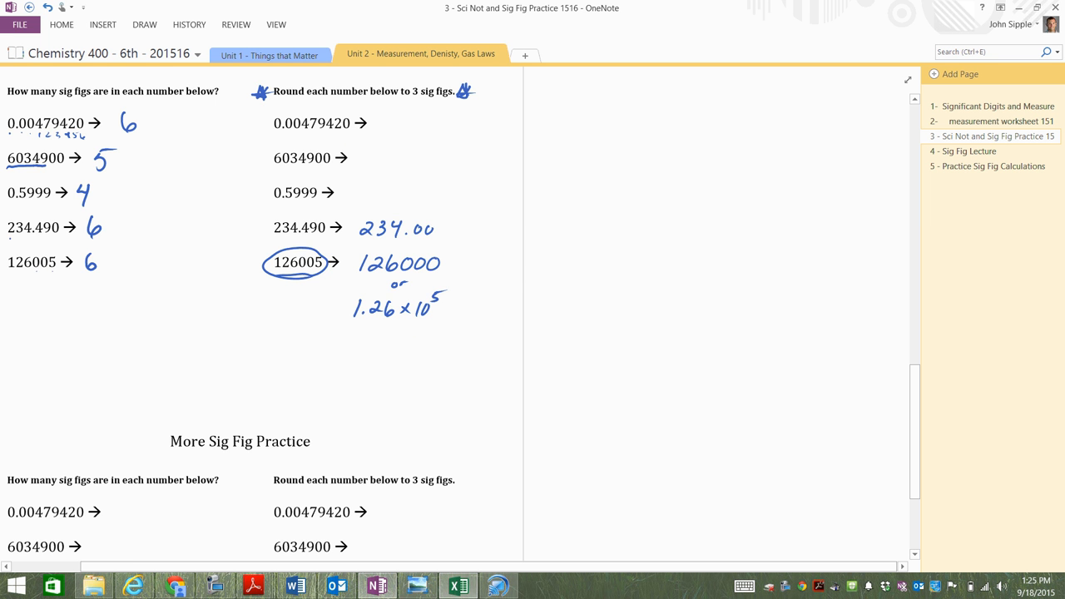
scroll("down", 3)
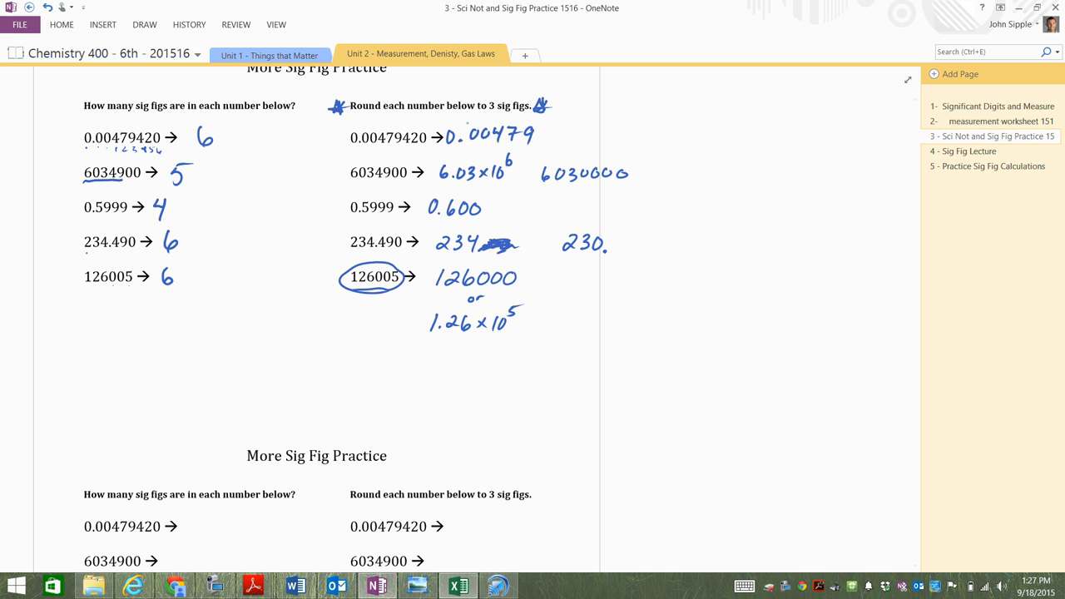
left_click(968, 150)
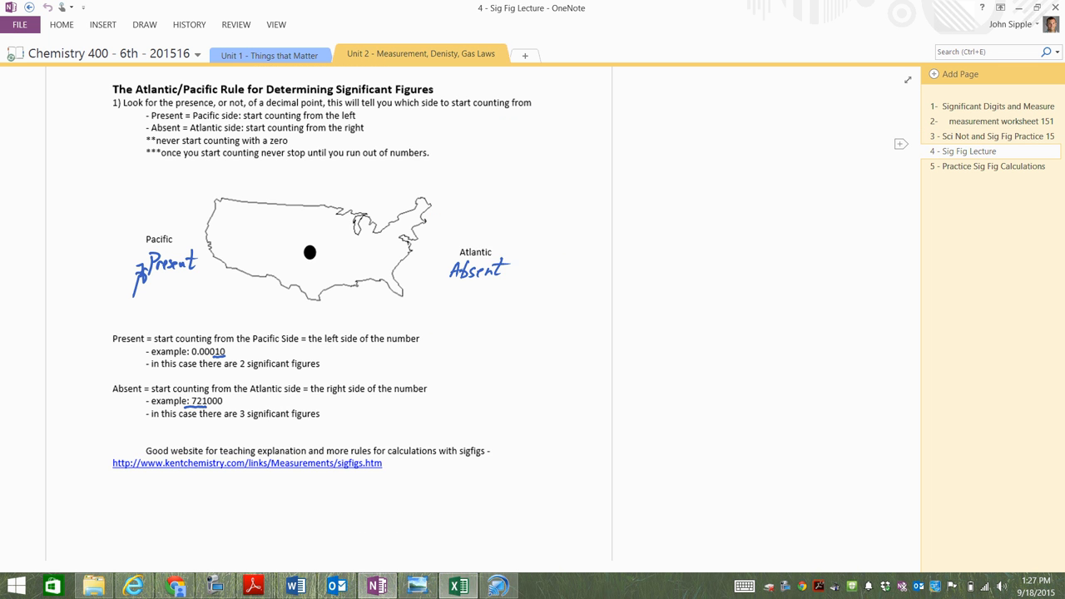